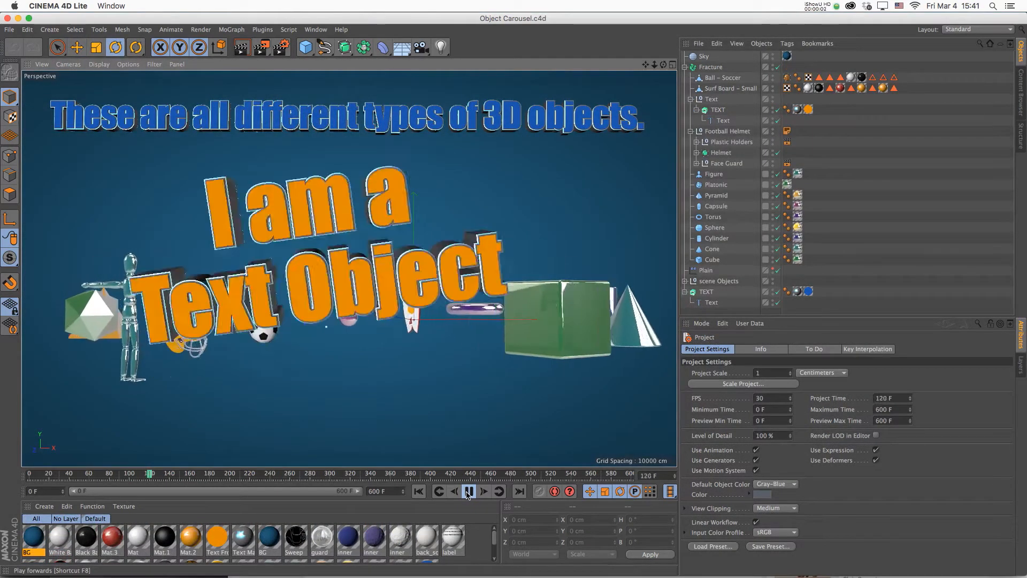
Step: Start playback of the Object Carousel animation so the 3D objects parade across the view
left_click(469, 491)
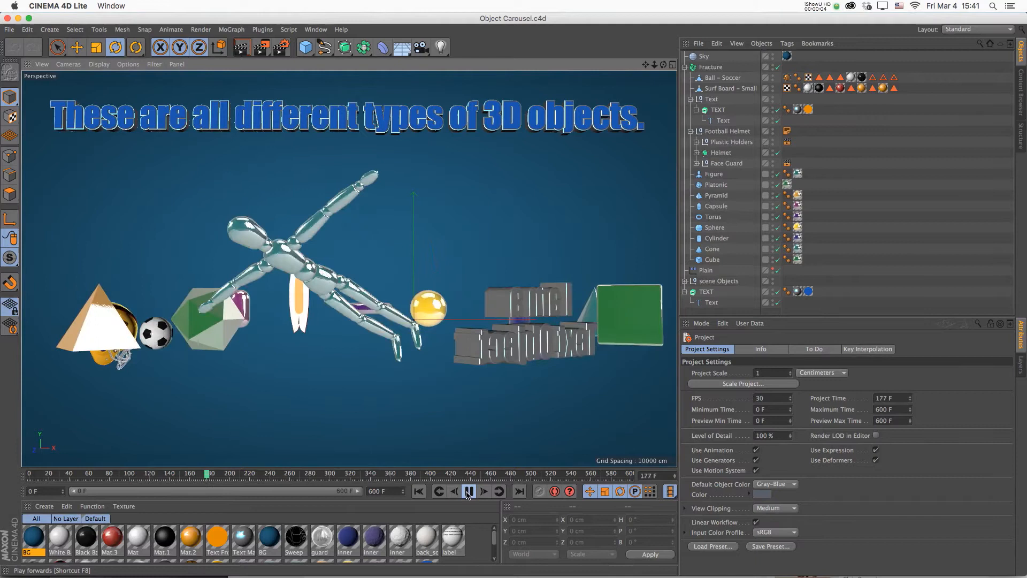
left_click(470, 491)
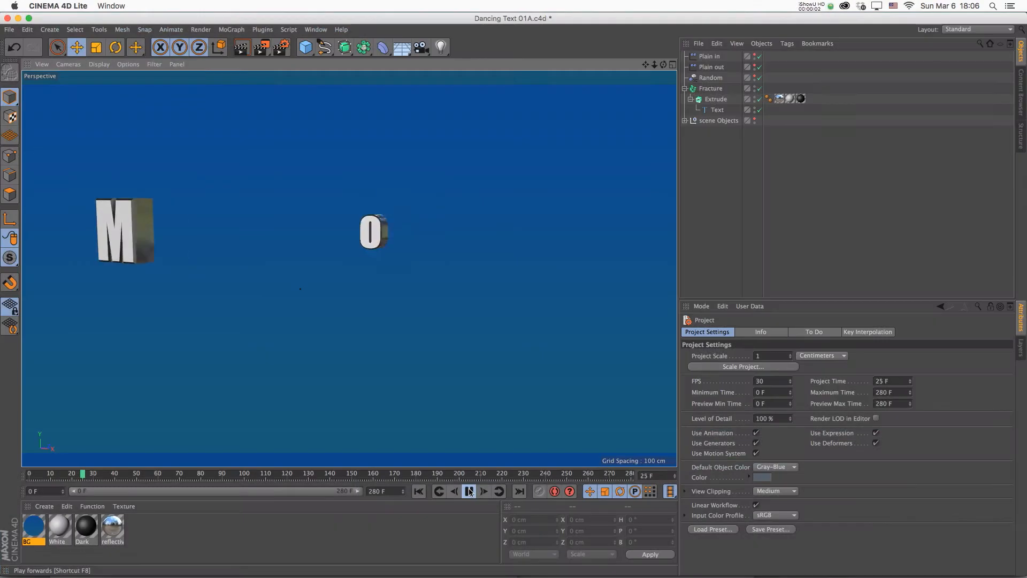
Step: Play the Dancing Text animation, then the Sweep Spline ribbons around 'Creepy Splines'
left_click(470, 492)
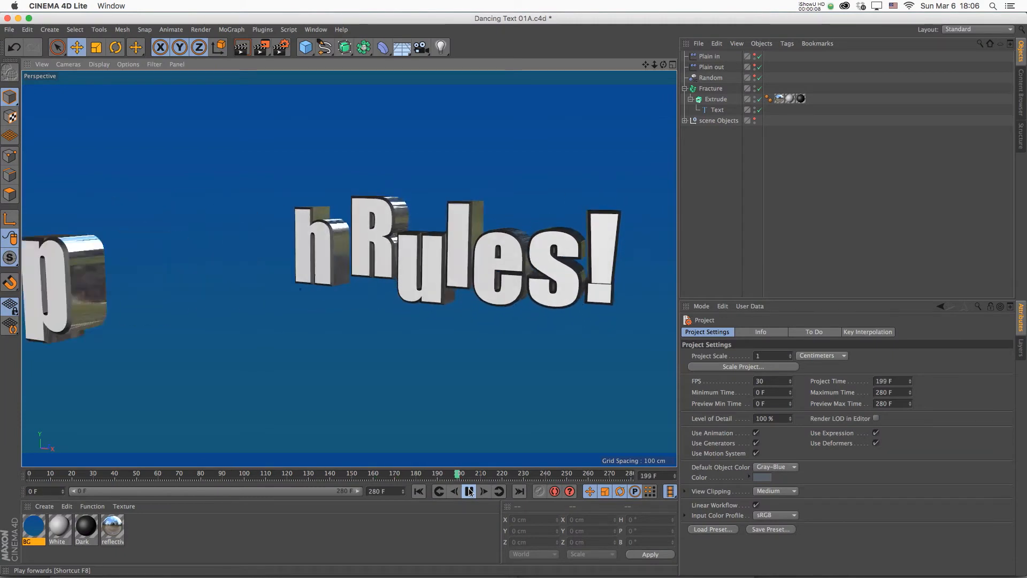
left_click(469, 491)
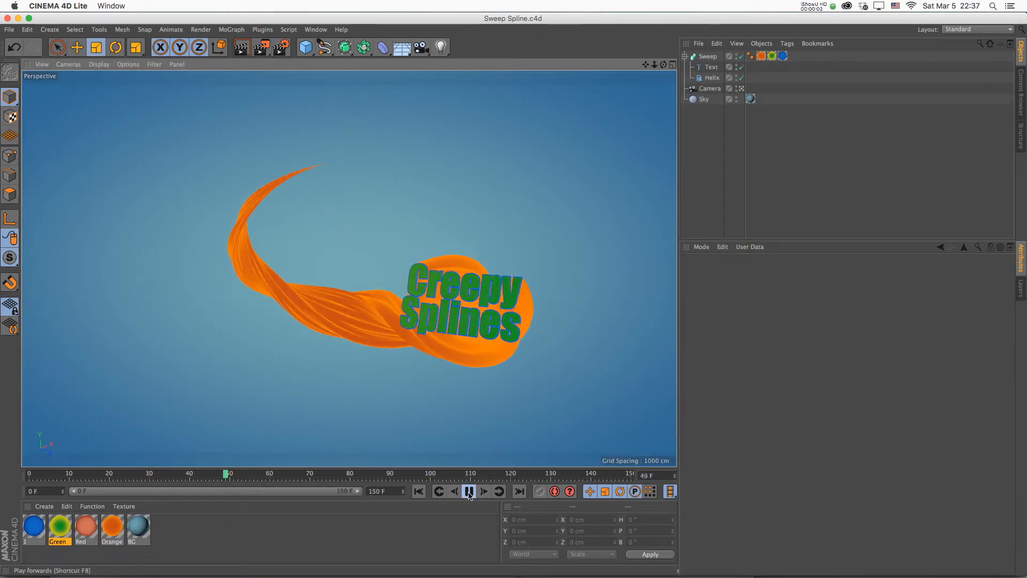
left_click(469, 491)
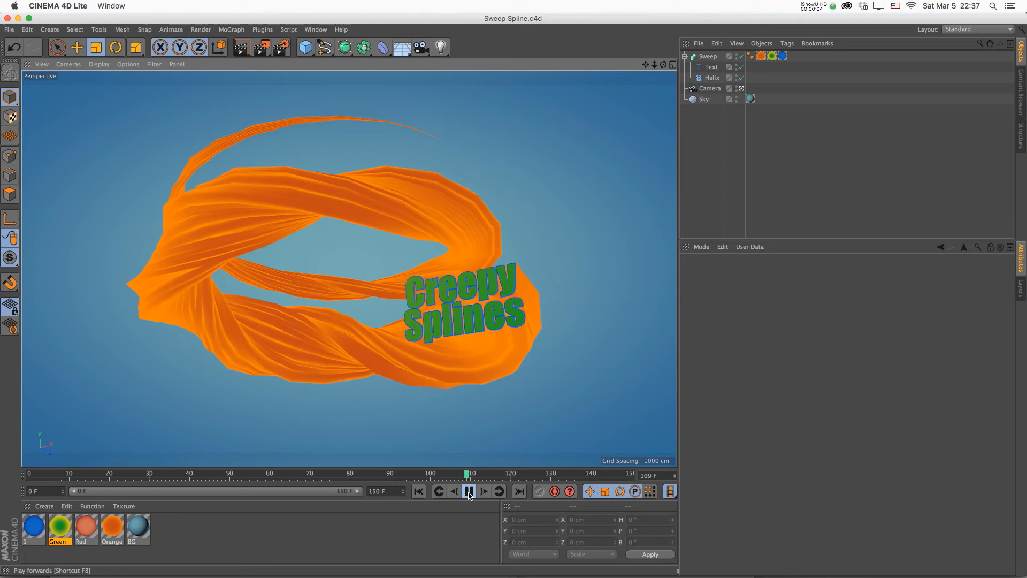